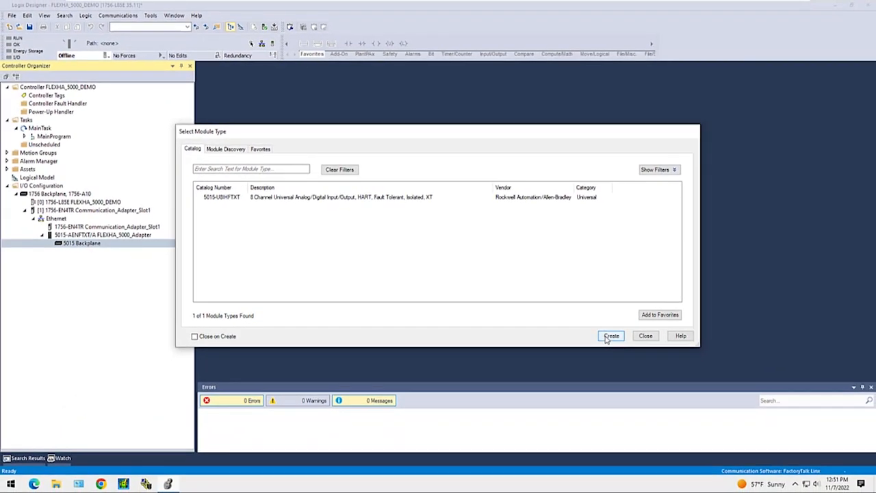
- Create the 5015-U8IHFTXT module and name it UIO_S0_S1, duplex in slot 0
left_click(610, 335)
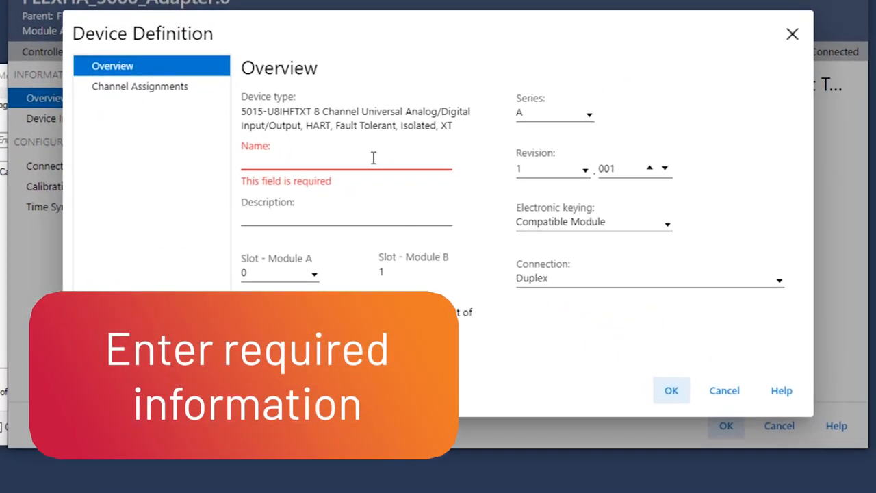
type("UIO_S")
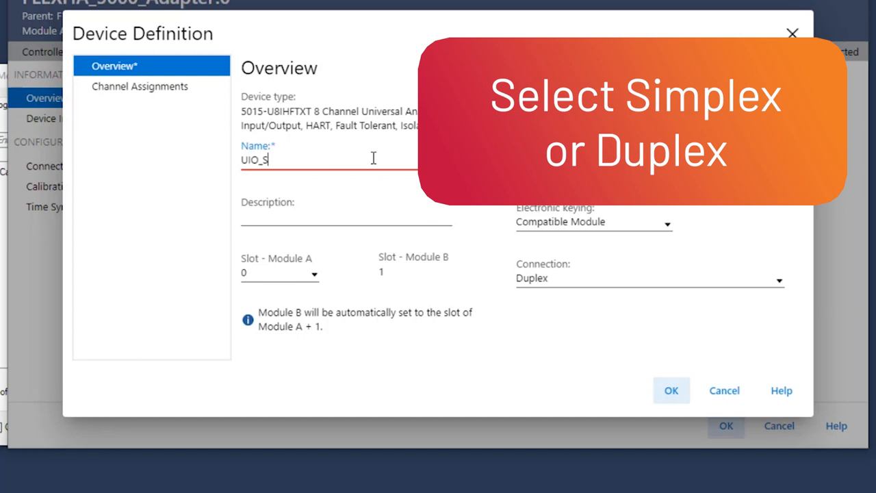
type("0")
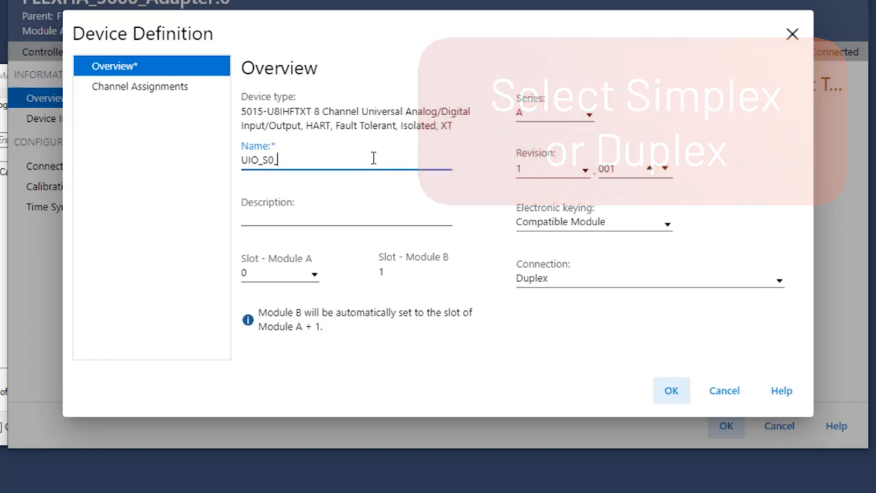
type("_S1")
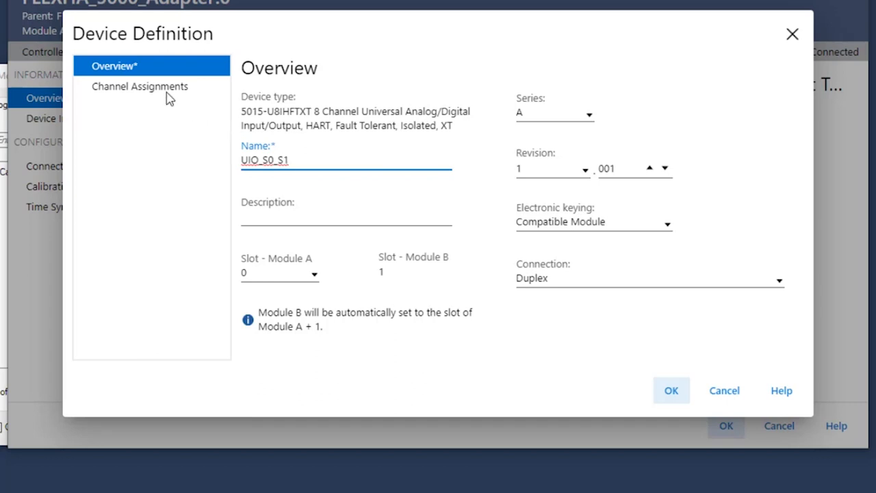
- Assign channels 0–3 as Analog Input, Digital Output, Digital Input, Analog Output
left_click(140, 86)
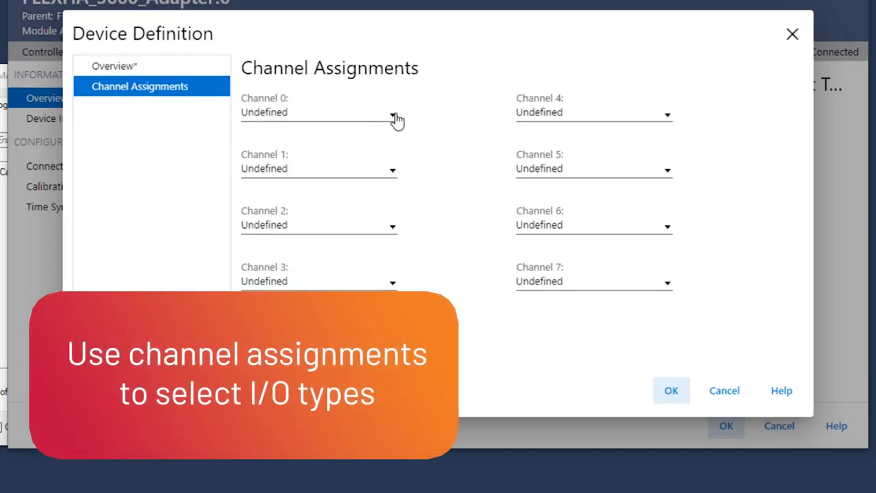
left_click(392, 113)
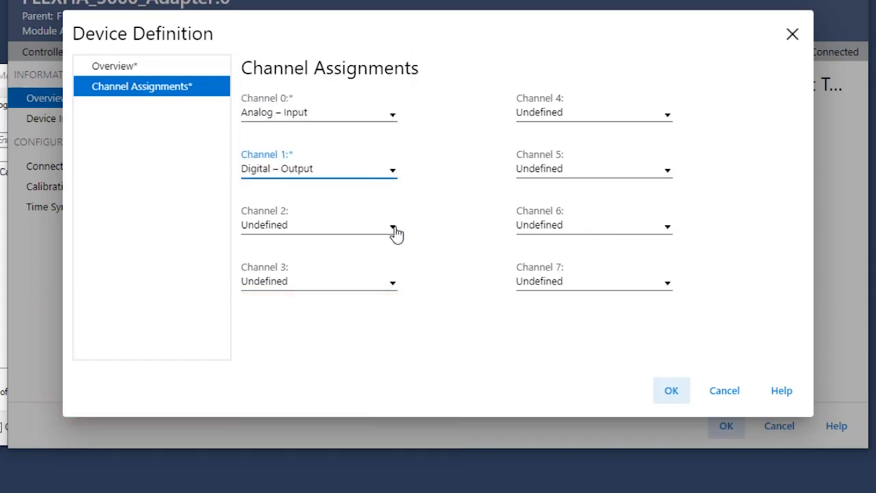
left_click(318, 225)
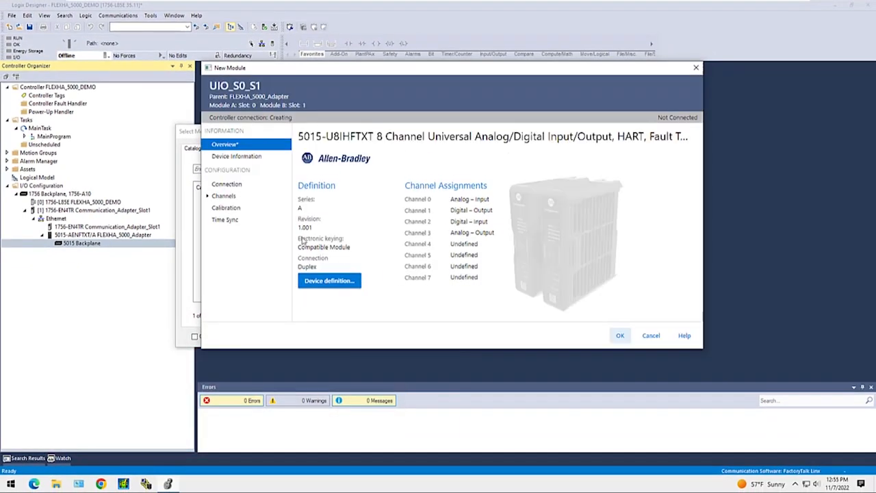
- Review the Channels tables and accept the new UIO_S0_S1 module
left_click(224, 196)
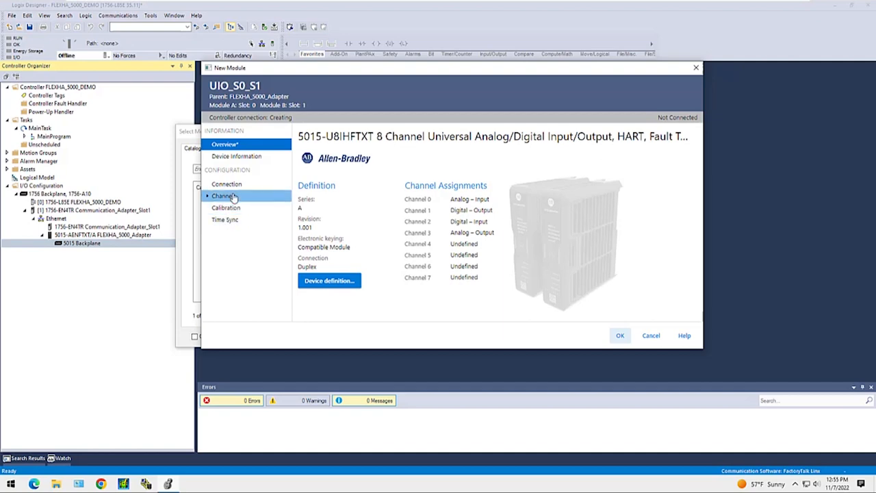
left_click(222, 195)
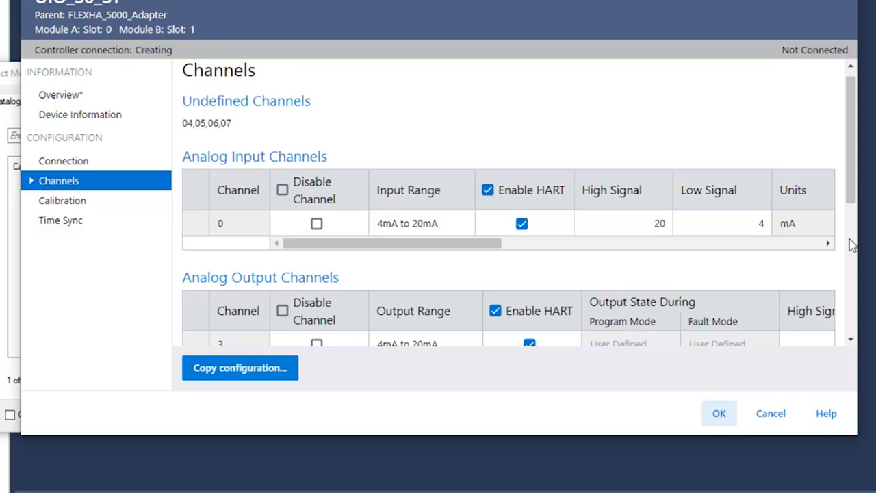
scroll("down", 3)
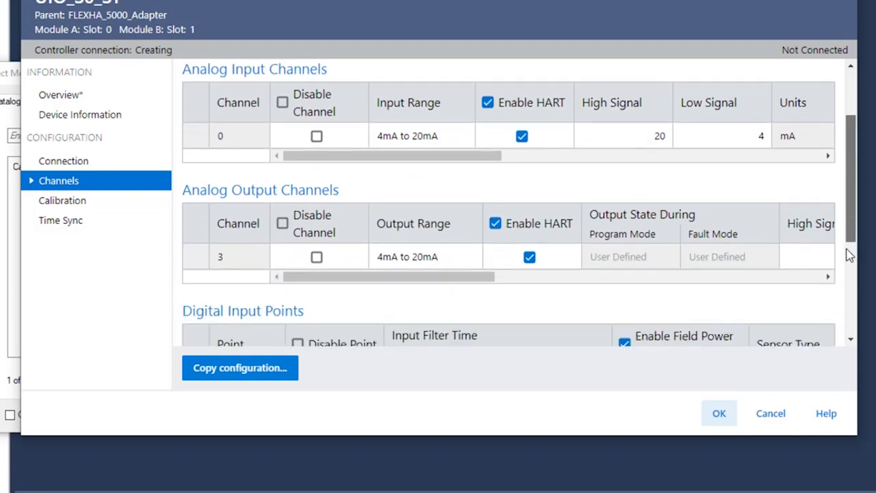
scroll("down", 3)
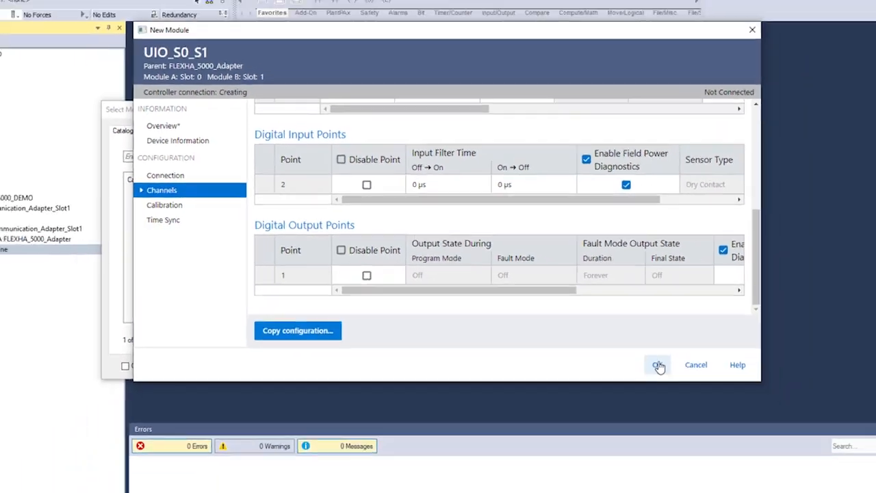
left_click(657, 364)
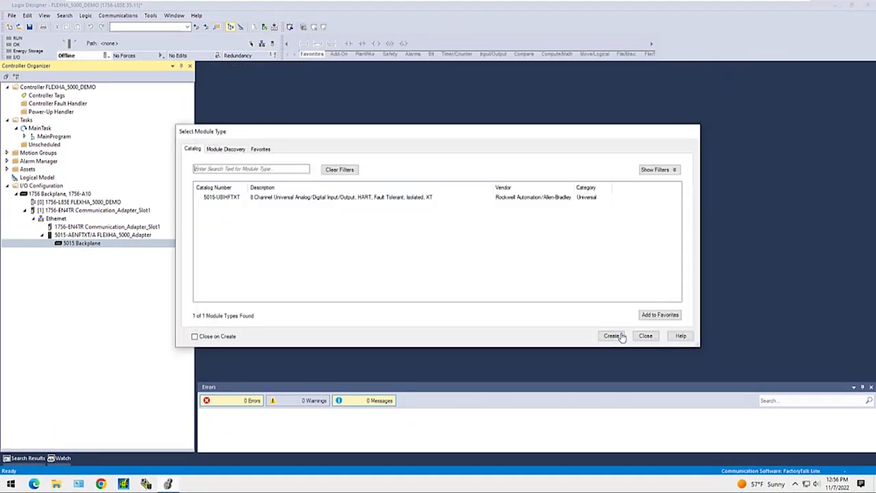
- Create a simplex 5015-U8IHFTXT module named UIO_S2 in slot 2
left_click(611, 335)
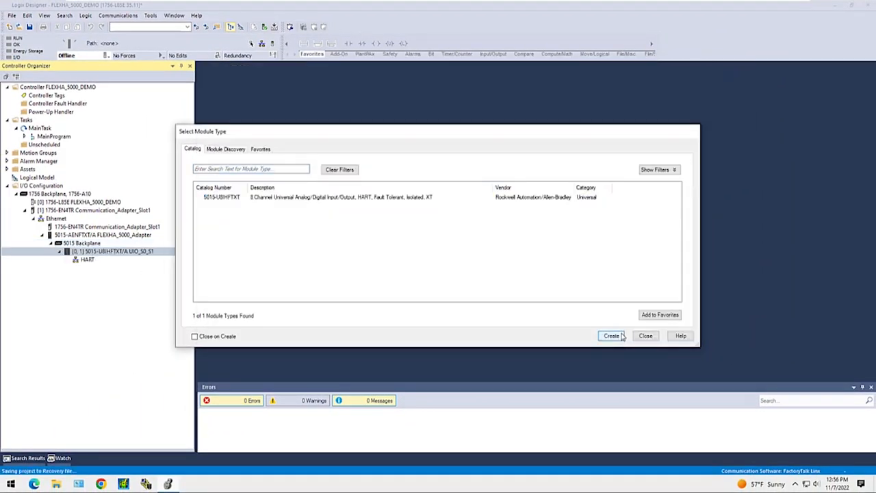
left_click(610, 335)
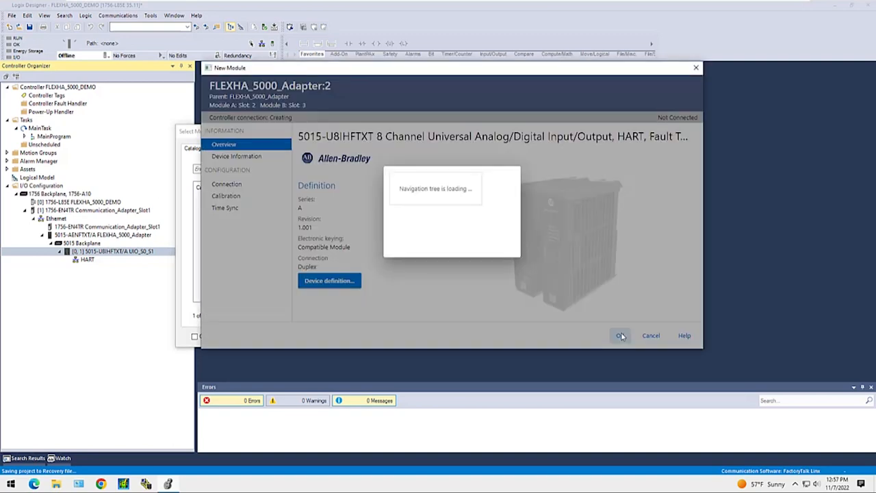
left_click(329, 281)
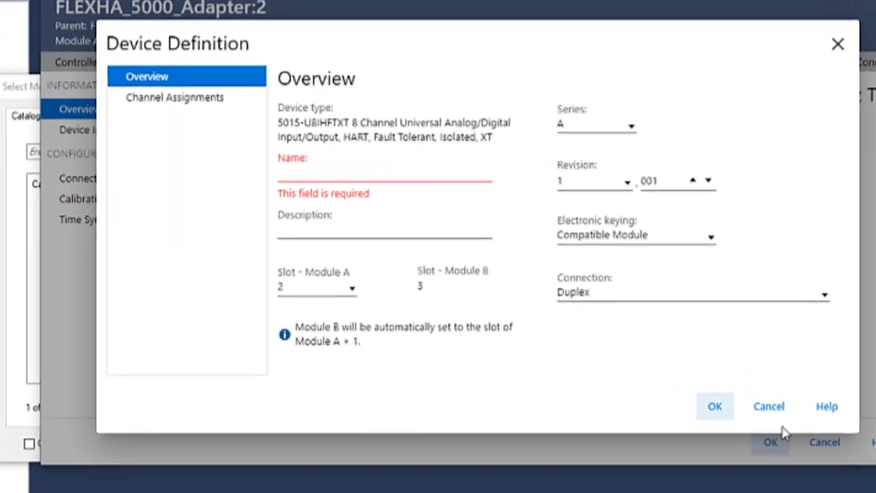
mouse_move(650, 304)
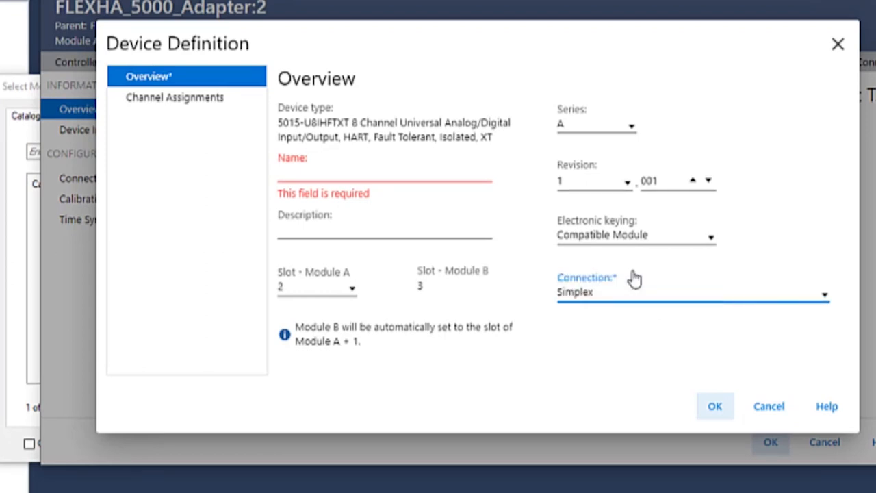
type("UIO_S")
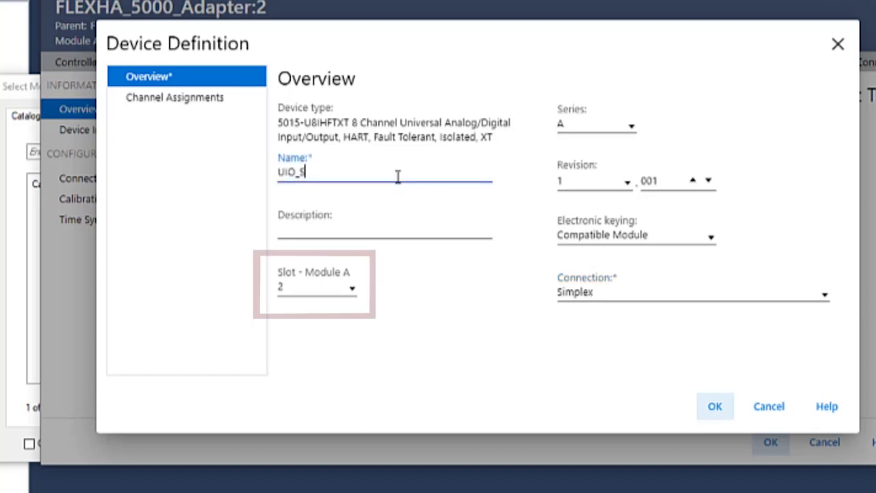
type("2")
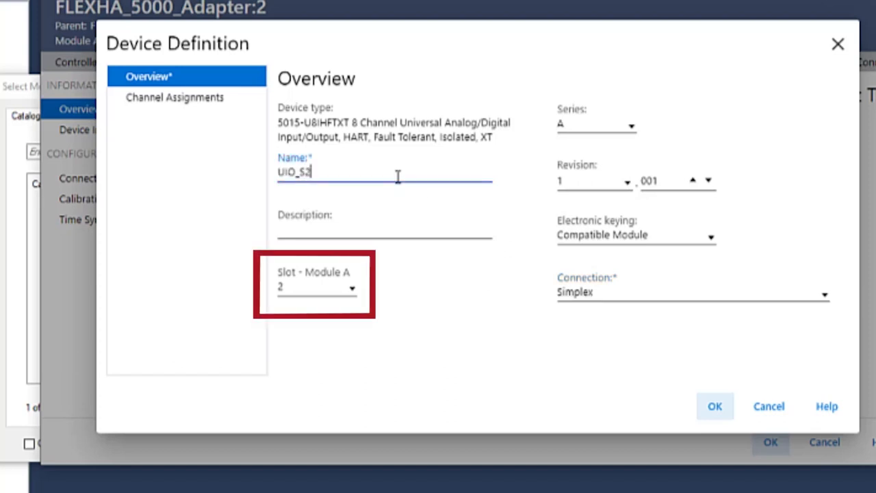
left_click(176, 96)
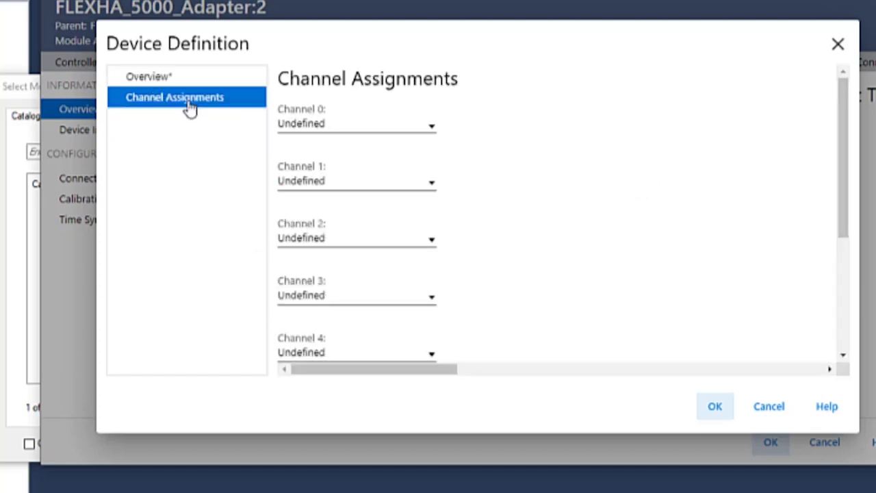